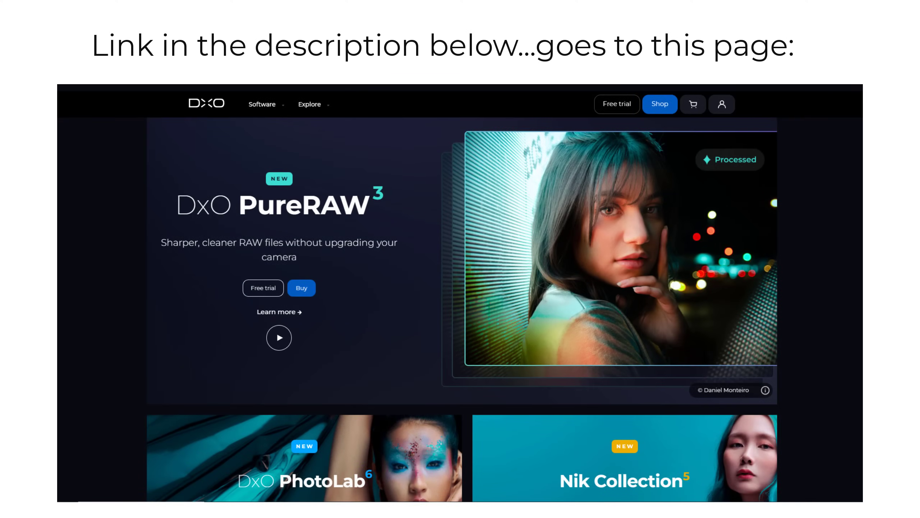
Scroll down through the Filters list
{"action": "scroll", "scroll_direction": "down", "scroll_amount": 3}
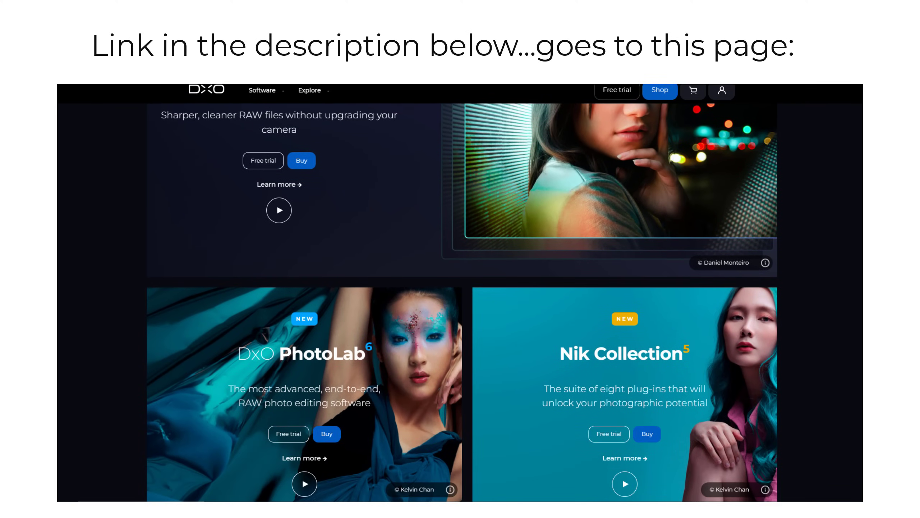
{"action": "scroll", "scroll_direction": "down", "scroll_amount": 3}
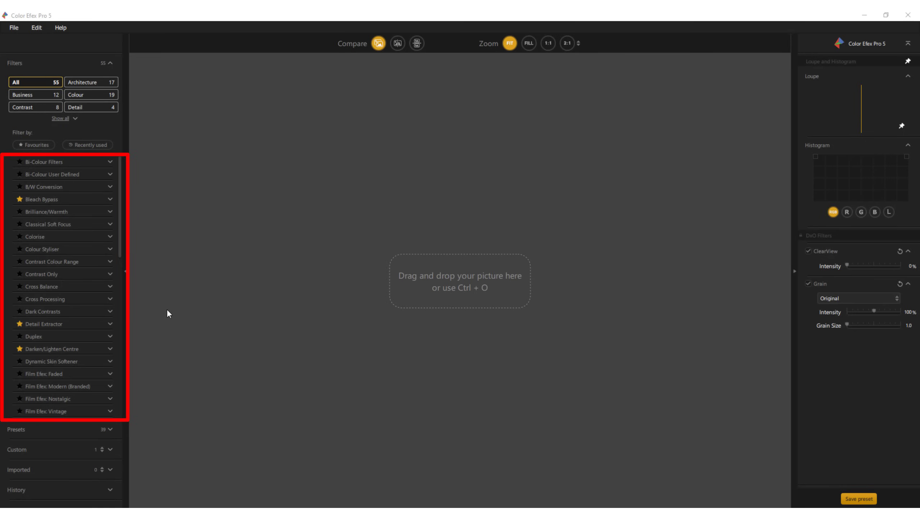
{"action": "scroll", "scroll_direction": "down", "scroll_amount": 3}
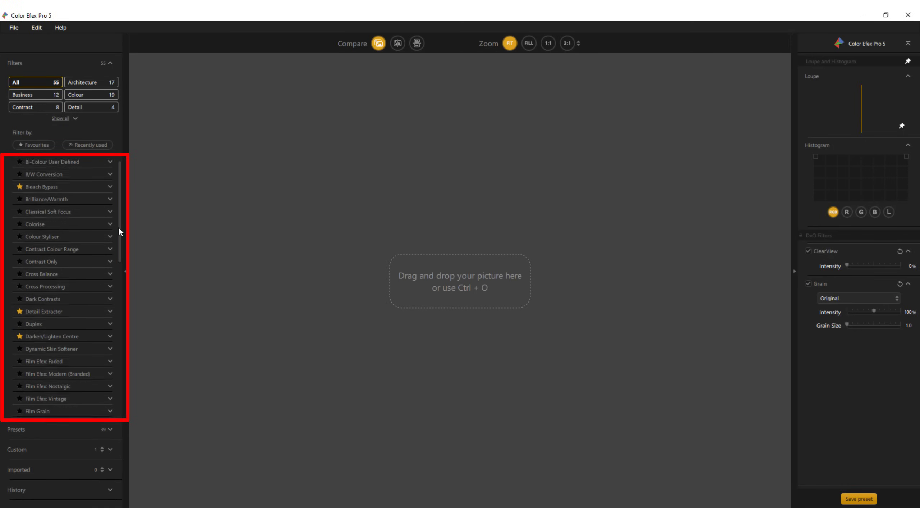
{"action": "scroll", "scroll_direction": "down", "scroll_amount": 3}
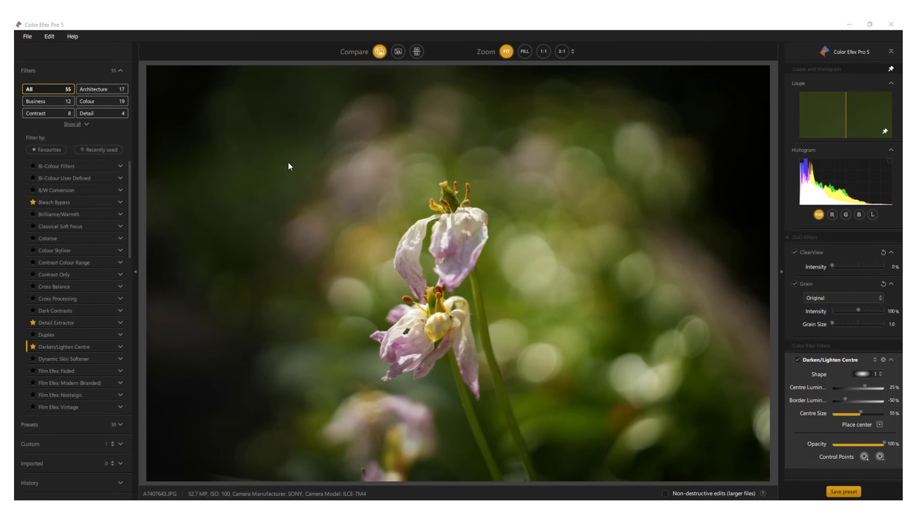
Apply Detail Extractor to the flower photo and settle detail around 24%
{"action": "left_click", "coordinate": [56, 322]}
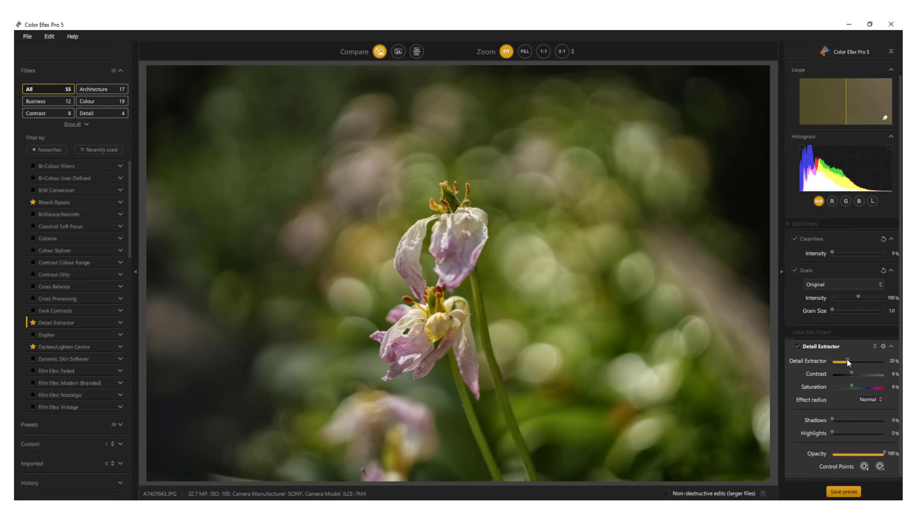
{"action": "left_click_drag", "start_coordinate": [846, 361], "coordinate": [875, 360]}
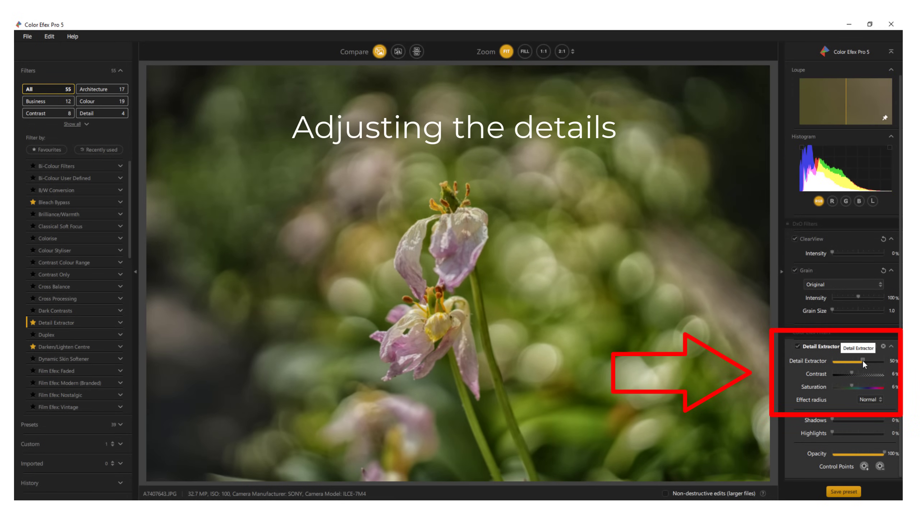
{"action": "left_click_drag", "start_coordinate": [873, 360], "coordinate": [878, 360]}
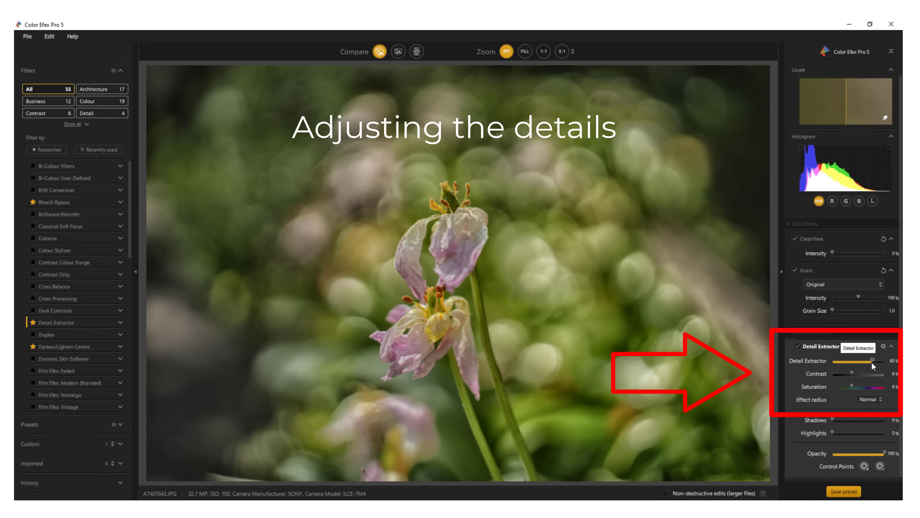
{"action": "left_click_drag", "start_coordinate": [871, 361], "coordinate": [854, 360]}
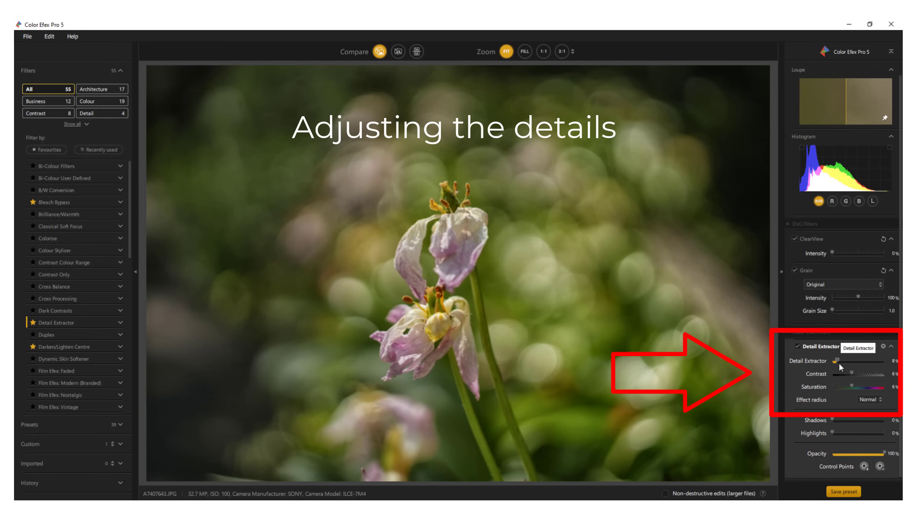
{"action": "left_click_drag", "start_coordinate": [830, 360], "coordinate": [845, 360]}
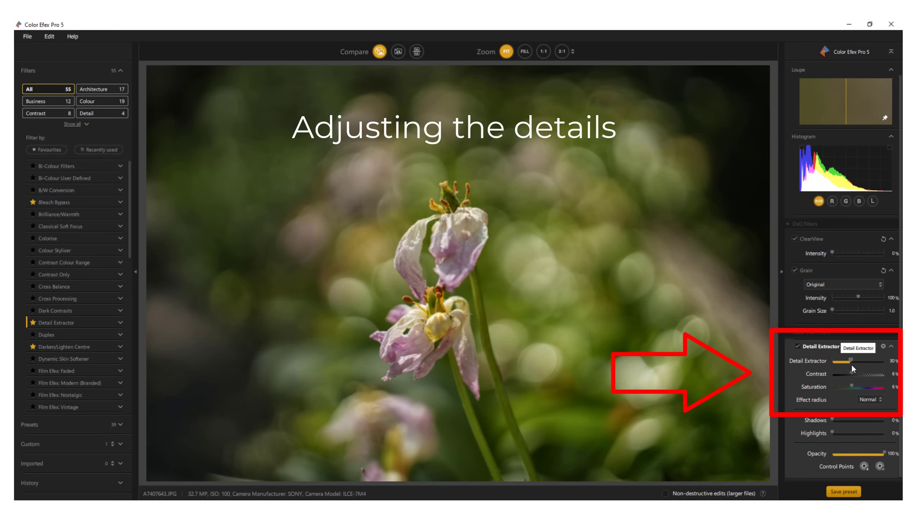
{"action": "left_click_drag", "start_coordinate": [841, 361], "coordinate": [835, 361]}
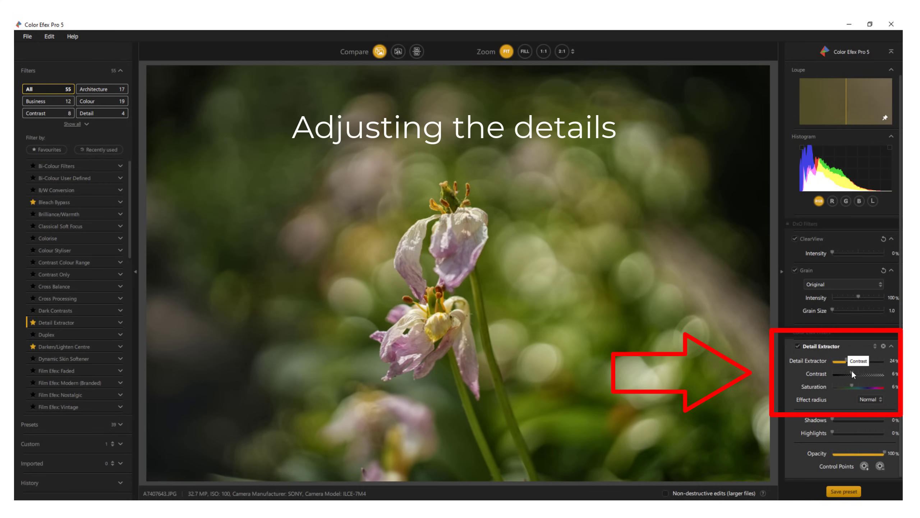
Set Detail Extractor contrast to about 21% and boost saturation
{"action": "left_click_drag", "start_coordinate": [833, 374], "coordinate": [854, 374]}
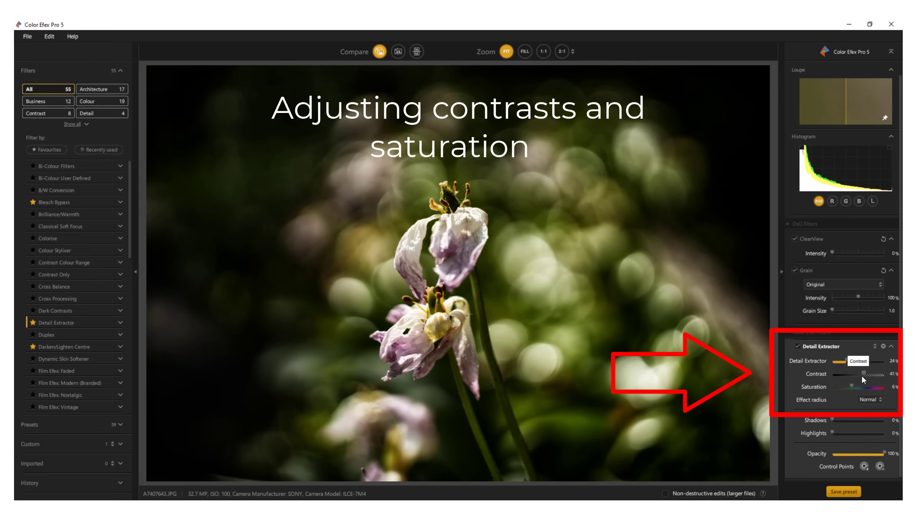
{"action": "left_click_drag", "start_coordinate": [865, 373], "coordinate": [844, 373]}
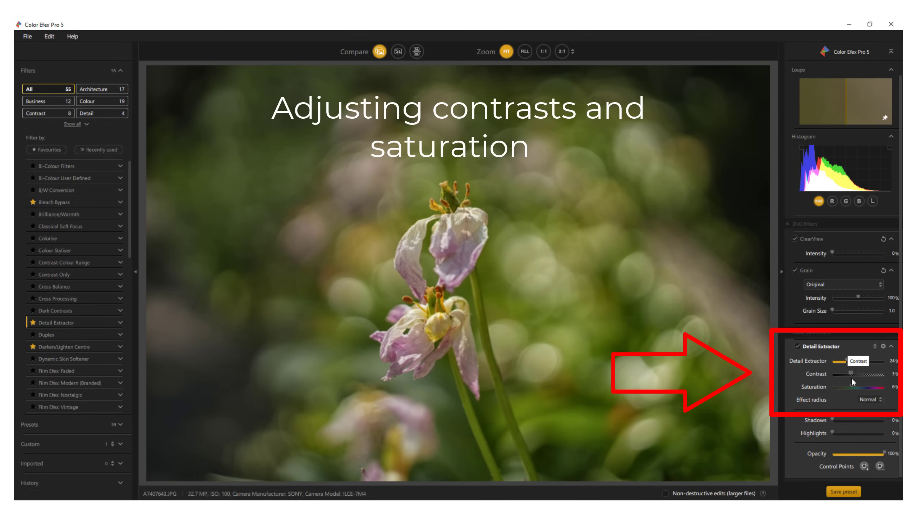
{"action": "left_click_drag", "start_coordinate": [849, 373], "coordinate": [865, 373]}
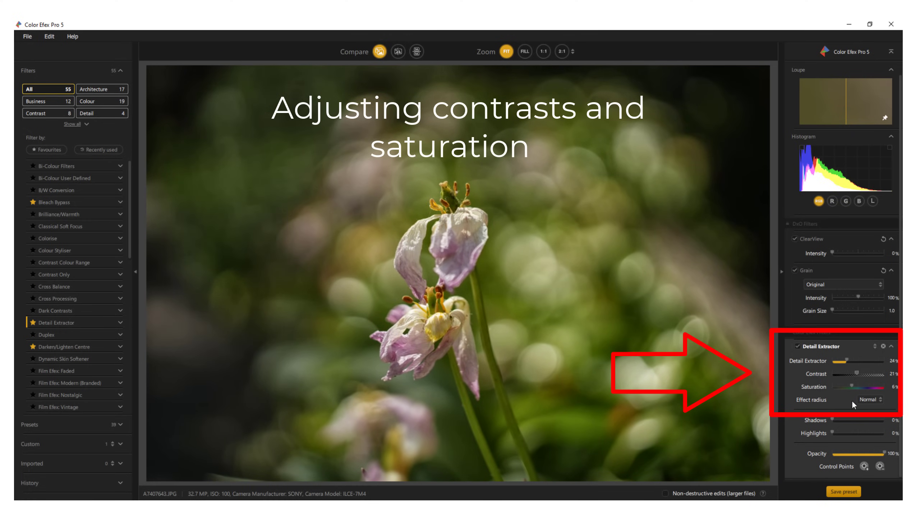
{"action": "left_click_drag", "start_coordinate": [839, 386], "coordinate": [862, 387]}
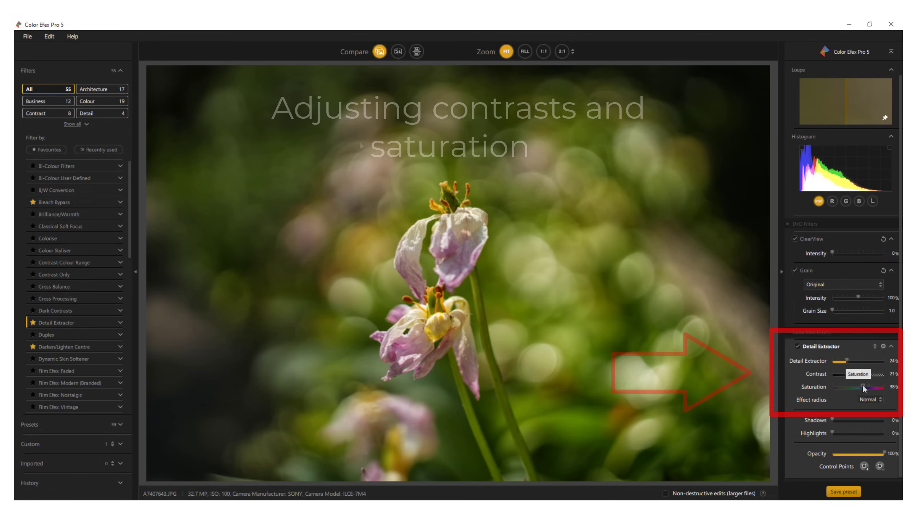
Compare the edited flower with the original using the split view divider
{"action": "left_click", "coordinate": [398, 52]}
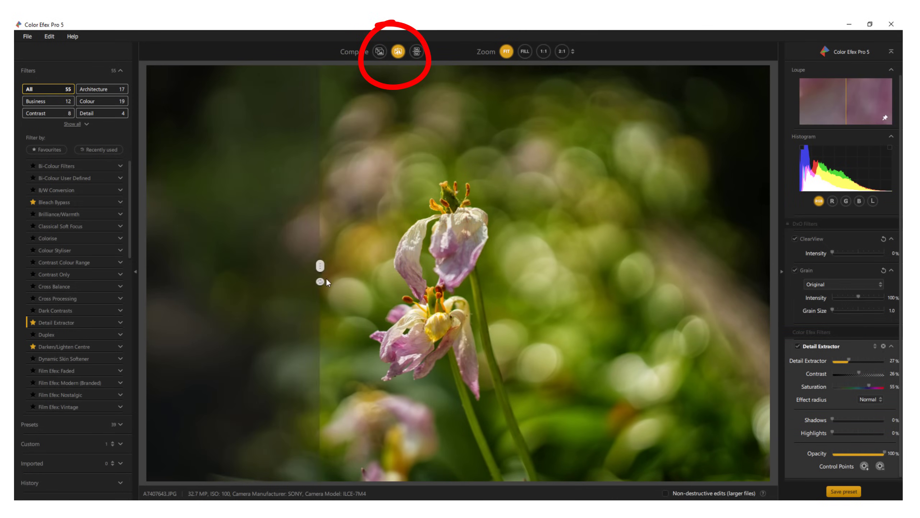
{"action": "left_click_drag", "start_coordinate": [320, 265], "coordinate": [484, 265]}
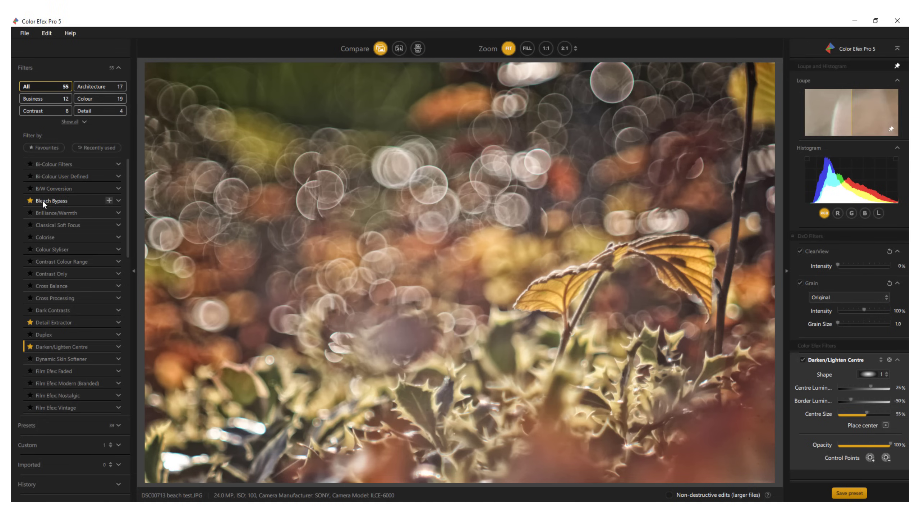
Apply Bleach Bypass to the leaf photo and adjust its contrast and saturation
{"action": "left_click", "coordinate": [52, 201]}
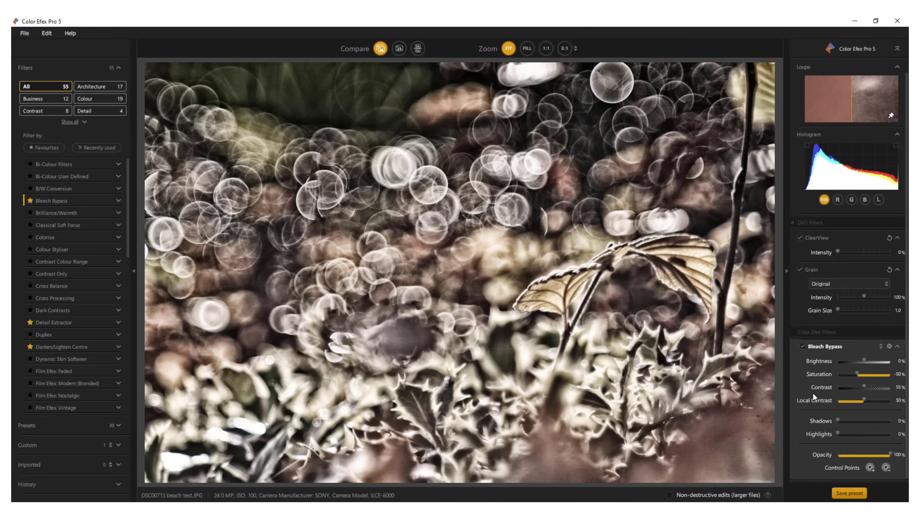
{"action": "mouse_move", "coordinate": [866, 389]}
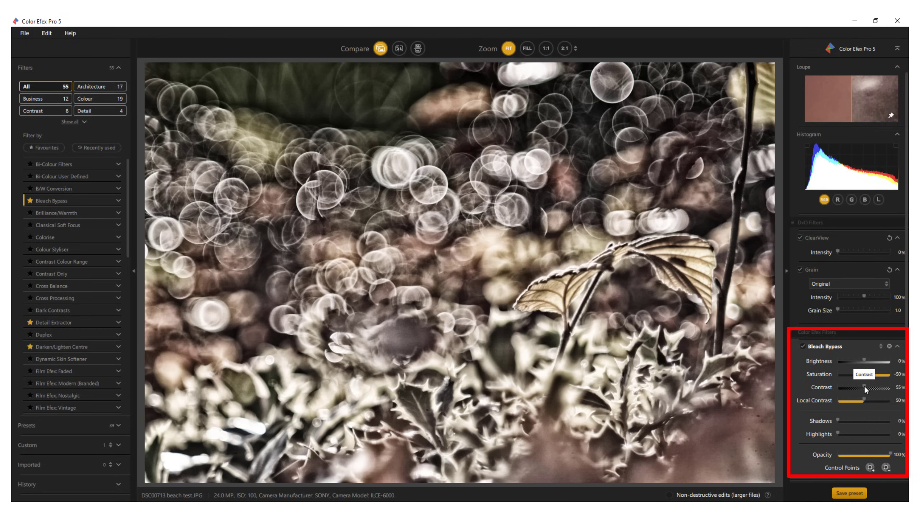
{"action": "left_click_drag", "start_coordinate": [875, 387], "coordinate": [855, 388]}
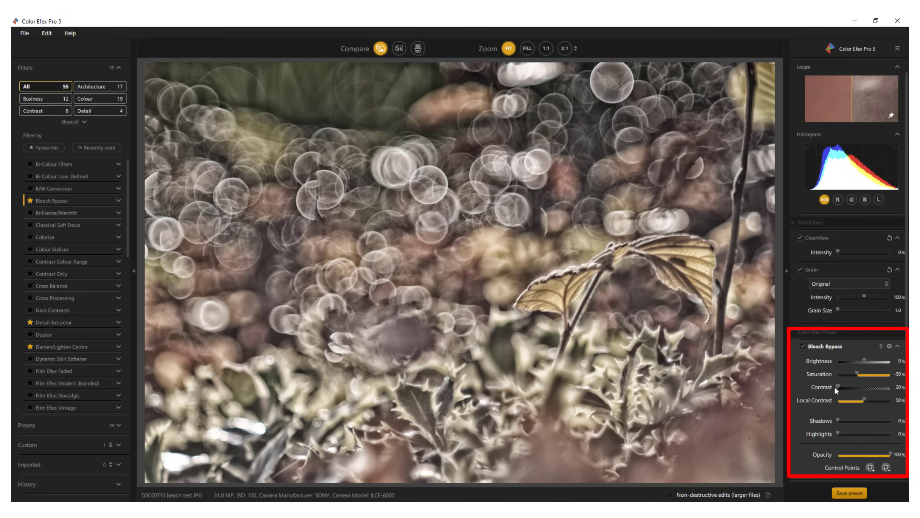
{"action": "mouse_move", "coordinate": [846, 390]}
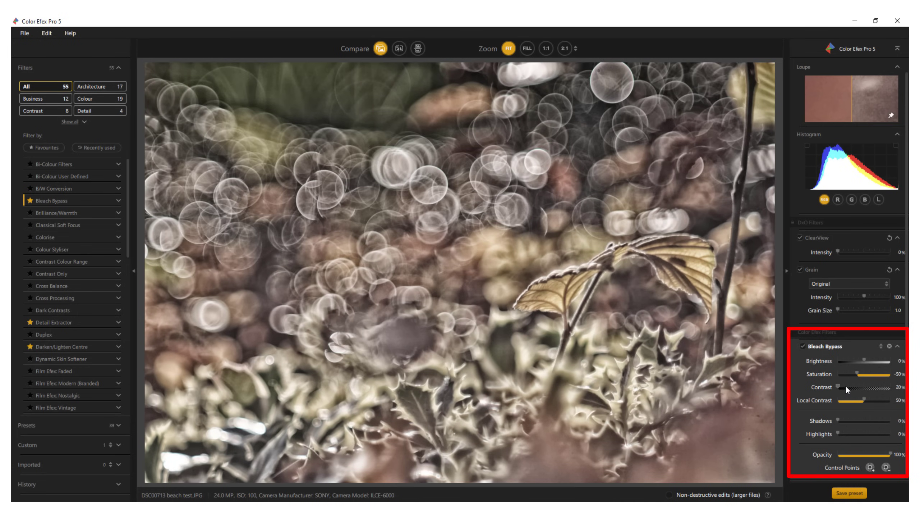
{"action": "left_click_drag", "start_coordinate": [859, 373], "coordinate": [857, 374]}
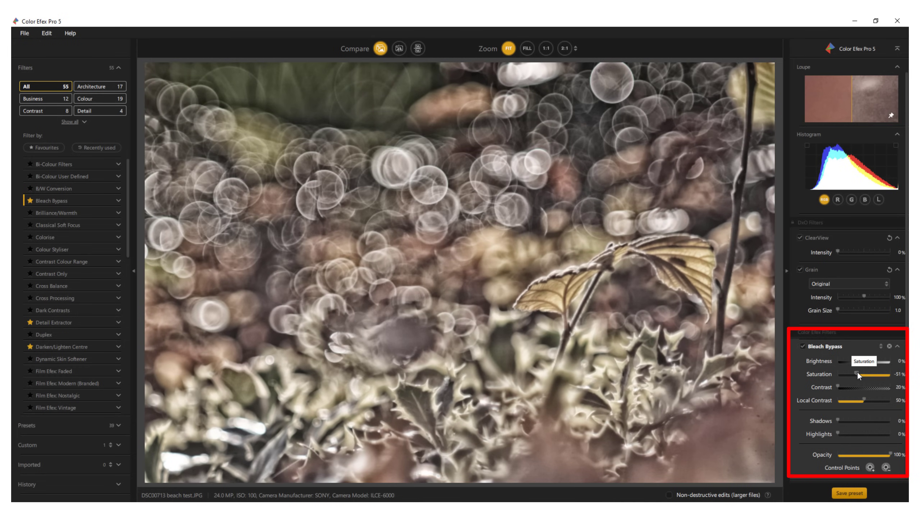
{"action": "left_click_drag", "start_coordinate": [858, 374], "coordinate": [892, 374]}
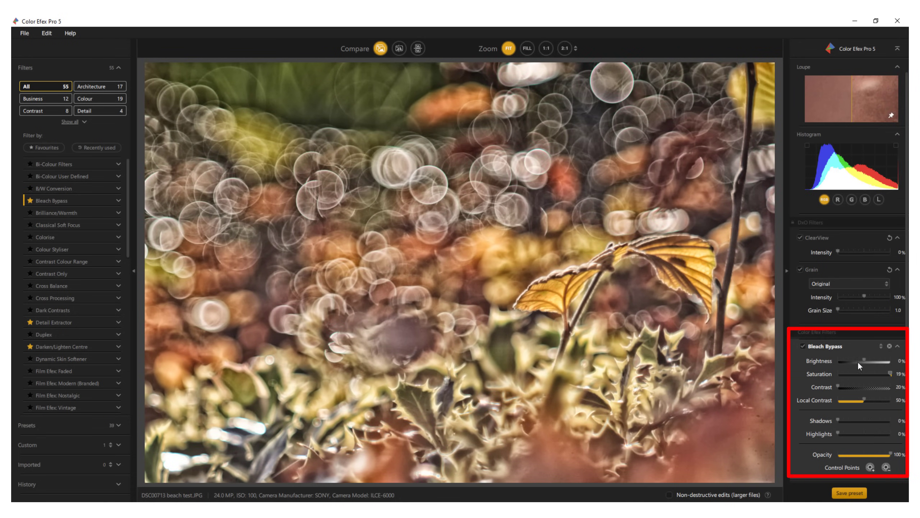
{"action": "mouse_move", "coordinate": [864, 366]}
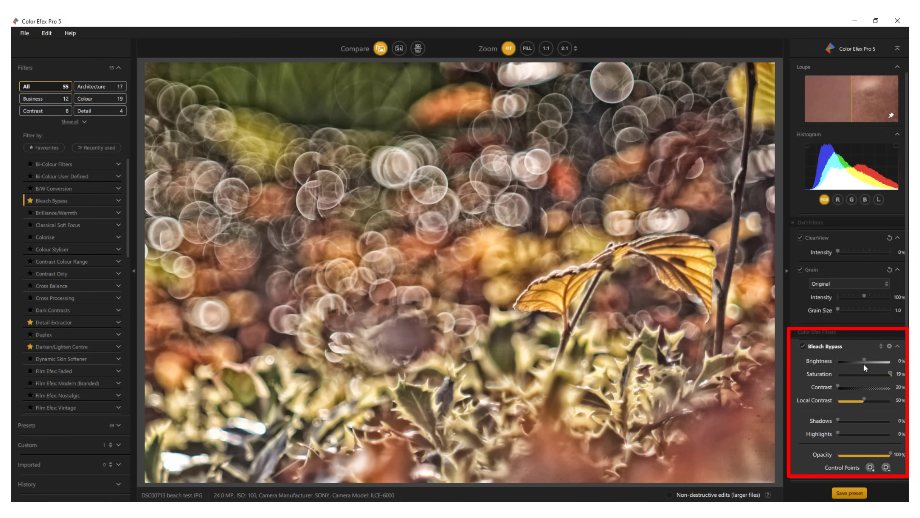
Set Bleach Bypass brightness to about 9% and local contrast to about 95%
{"action": "left_click_drag", "start_coordinate": [866, 362], "coordinate": [874, 362]}
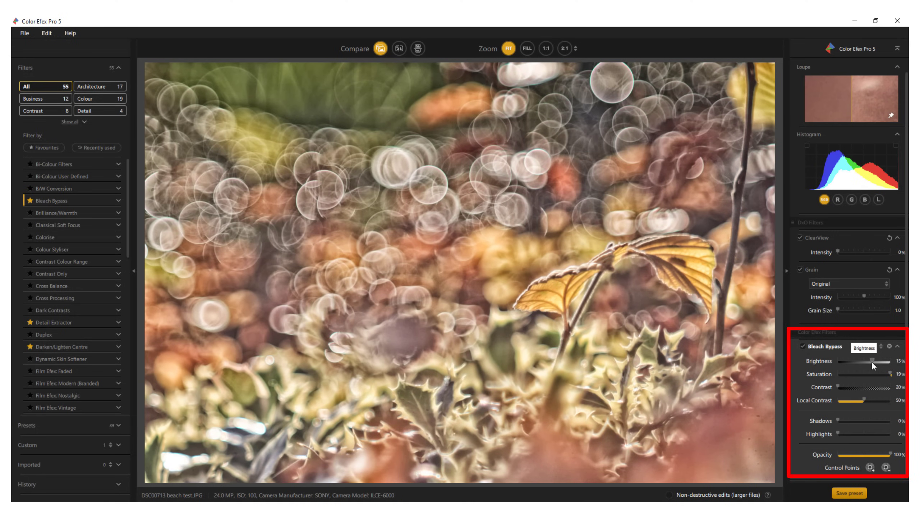
{"action": "left_click_drag", "start_coordinate": [875, 362], "coordinate": [871, 362]}
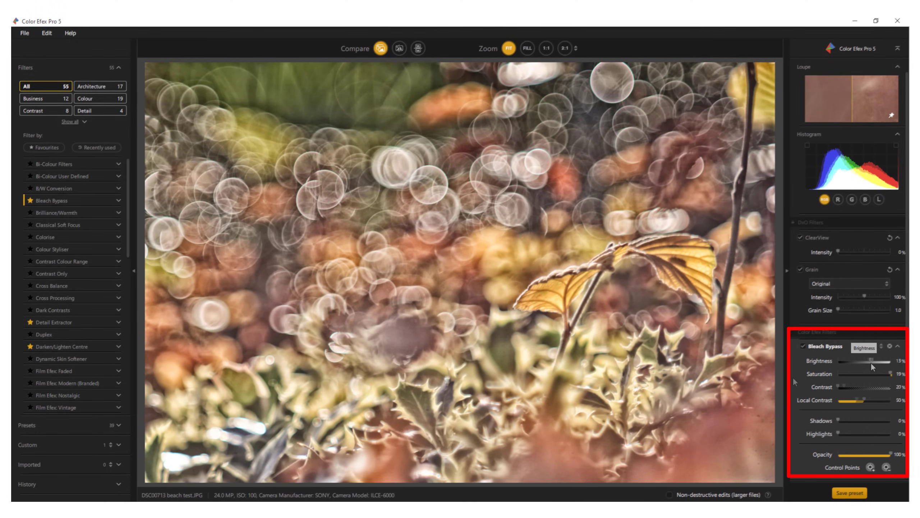
{"action": "left_click_drag", "start_coordinate": [866, 400], "coordinate": [857, 402]}
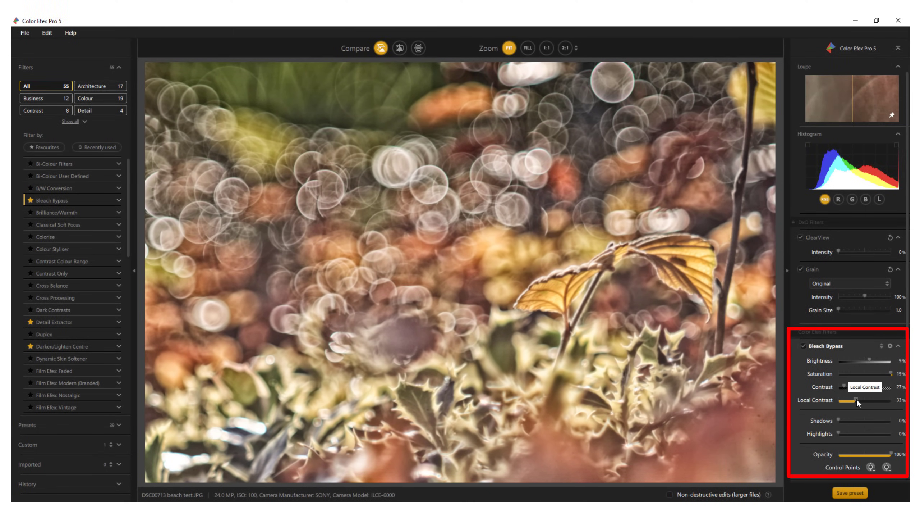
{"action": "left_click_drag", "start_coordinate": [857, 403], "coordinate": [833, 404]}
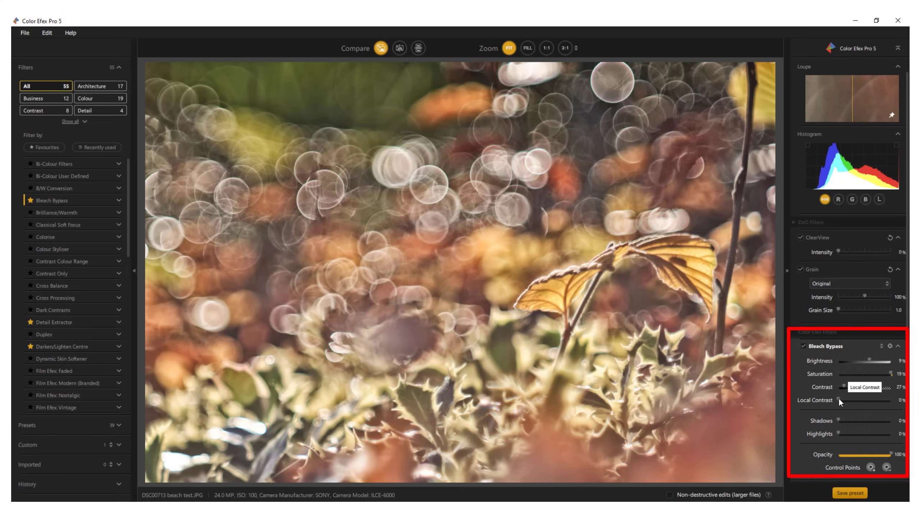
{"action": "left_click_drag", "start_coordinate": [842, 403], "coordinate": [886, 404]}
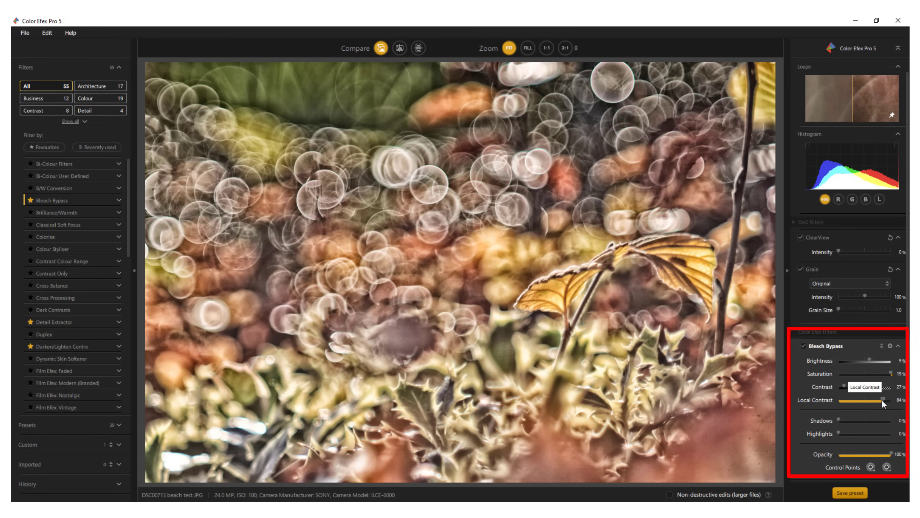
{"action": "left_click_drag", "start_coordinate": [875, 400], "coordinate": [883, 399]}
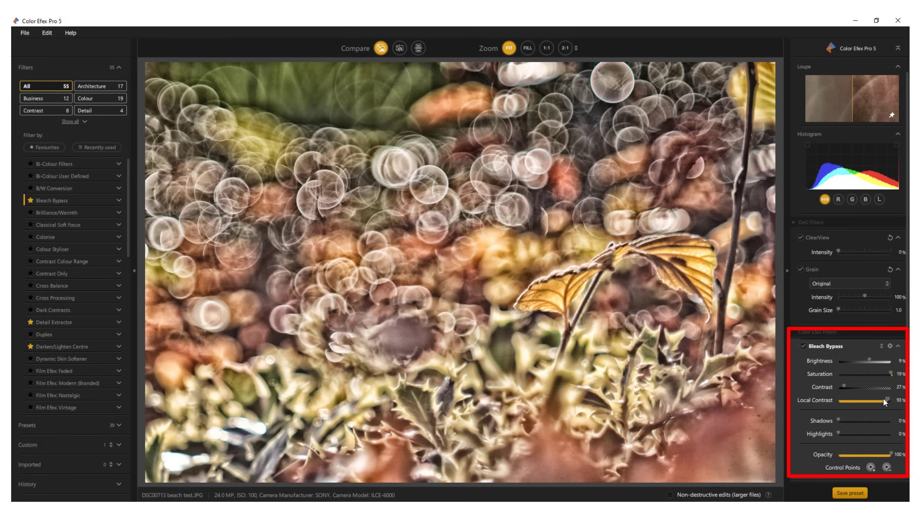
{"action": "left_click_drag", "start_coordinate": [885, 400], "coordinate": [854, 400]}
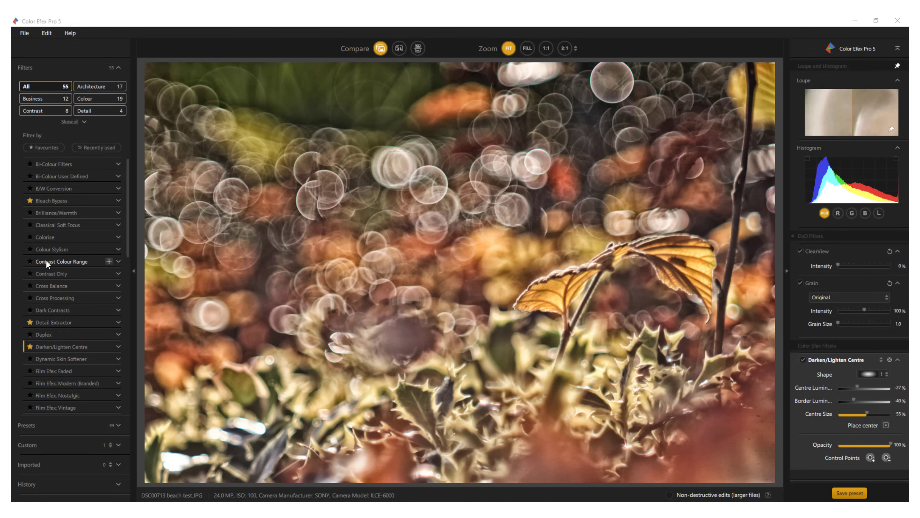
Apply Contrast Colour Range: colour 225°, colour contrast 119%, brightness -12%, contrast 10%
{"action": "left_click", "coordinate": [62, 262]}
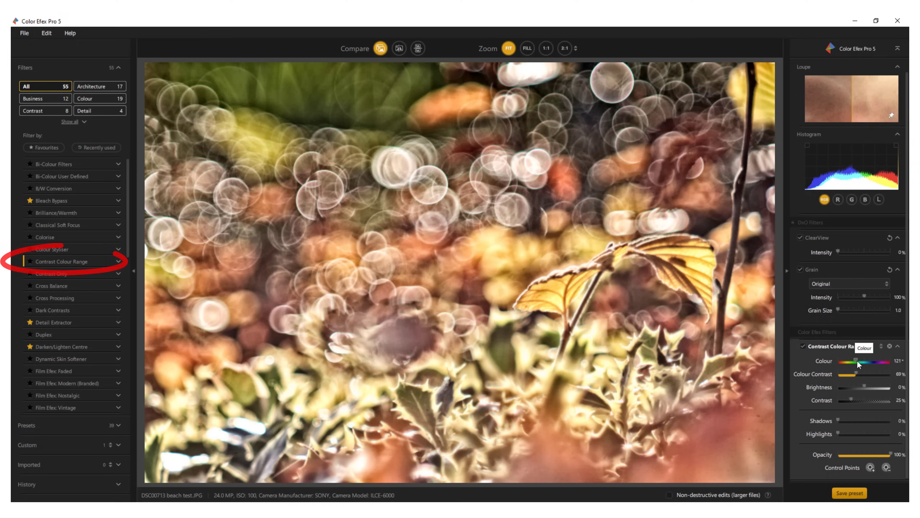
{"action": "left_click_drag", "start_coordinate": [857, 361], "coordinate": [875, 361]}
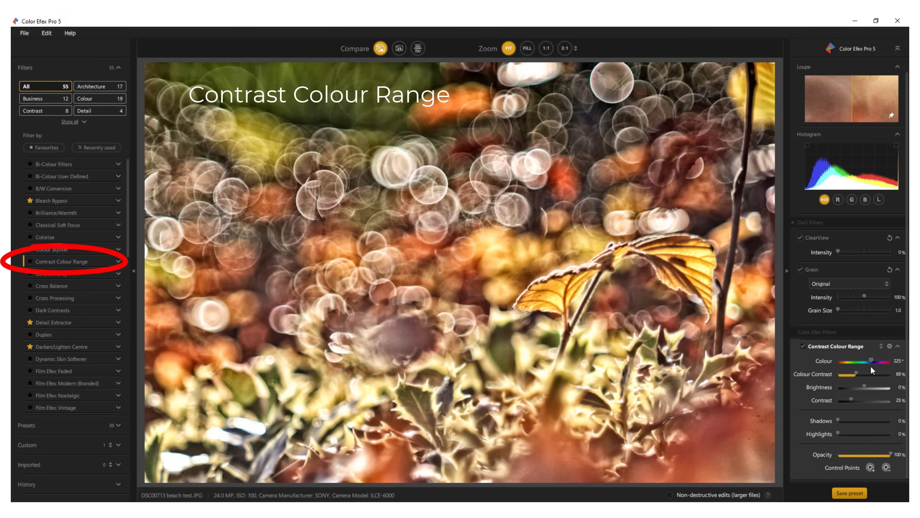
{"action": "left_click_drag", "start_coordinate": [854, 373], "coordinate": [870, 374]}
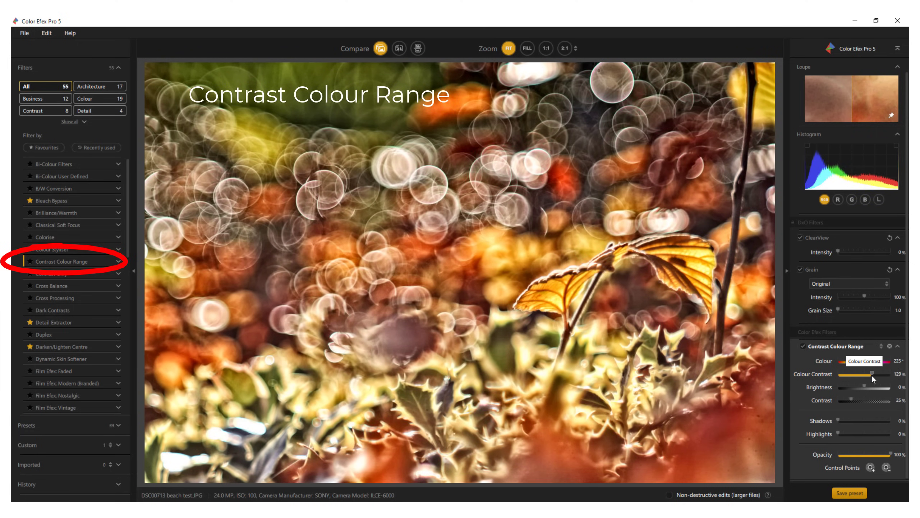
{"action": "left_click_drag", "start_coordinate": [878, 386], "coordinate": [862, 386]}
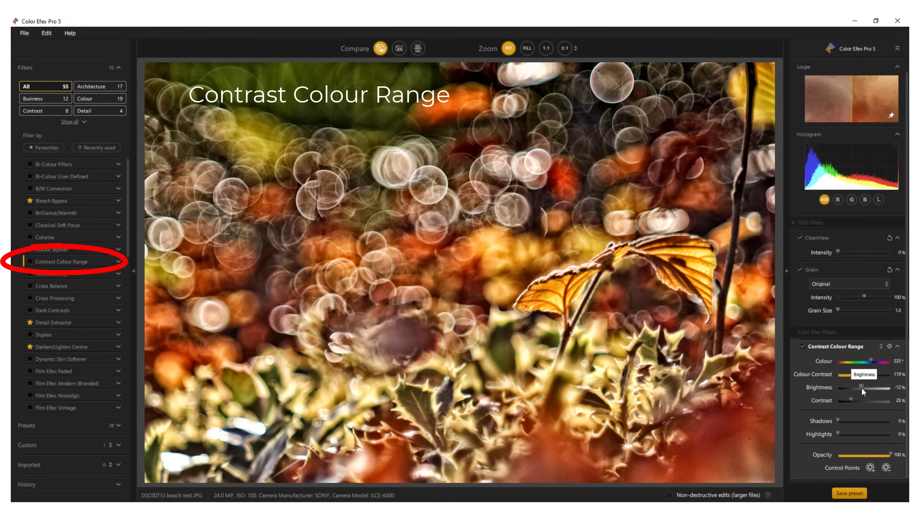
{"action": "left_click_drag", "start_coordinate": [875, 400], "coordinate": [845, 403]}
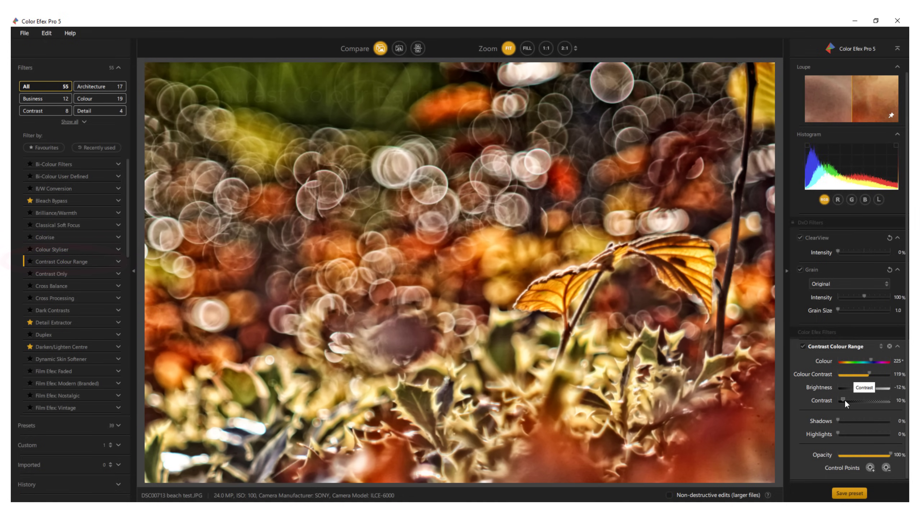
{"action": "left_click", "coordinate": [60, 341]}
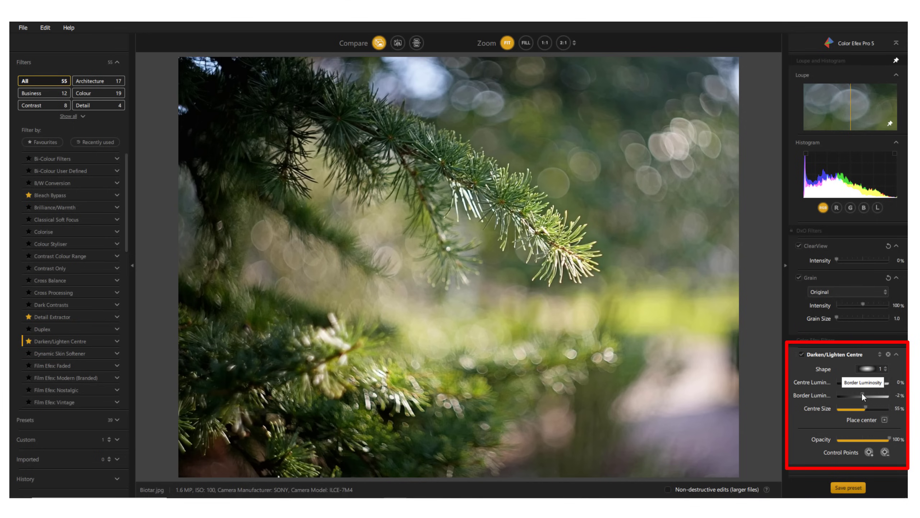
Lower Border Luminosity to about -73% on the pine branch, then raise it to 15%
{"action": "left_click_drag", "start_coordinate": [851, 395], "coordinate": [842, 395]}
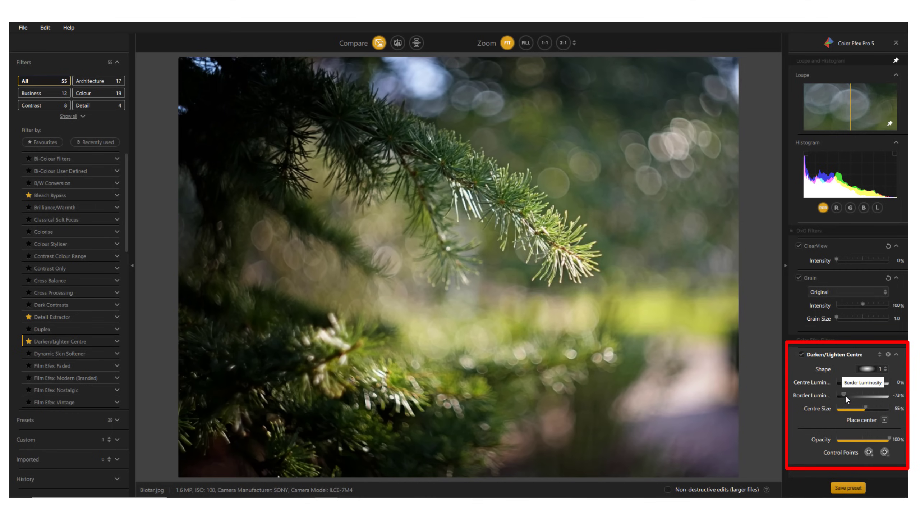
{"action": "left_click_drag", "start_coordinate": [845, 395], "coordinate": [838, 395]}
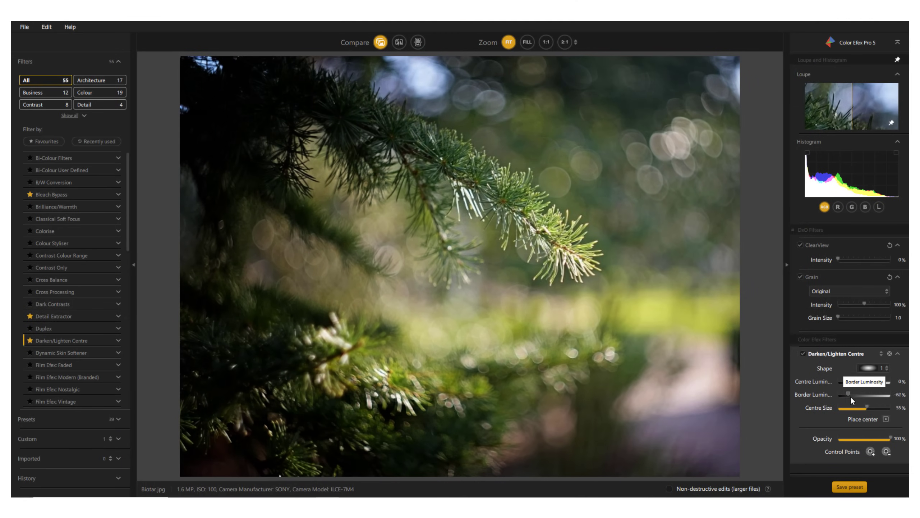
{"action": "left_click_drag", "start_coordinate": [848, 394], "coordinate": [862, 394]}
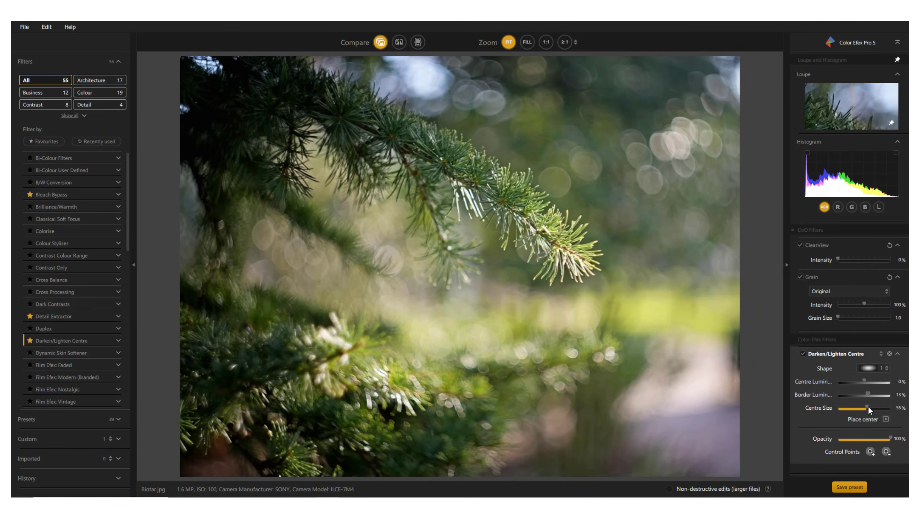
{"action": "left_click_drag", "start_coordinate": [862, 394], "coordinate": [904, 394]}
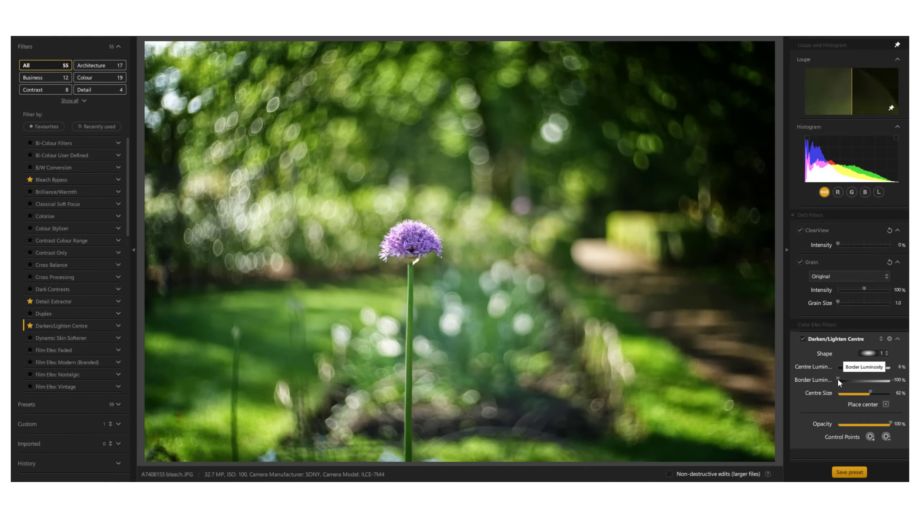
Raise Border Luminosity around the purple allium from -100% to 81%
{"action": "left_click_drag", "start_coordinate": [840, 379], "coordinate": [881, 379]}
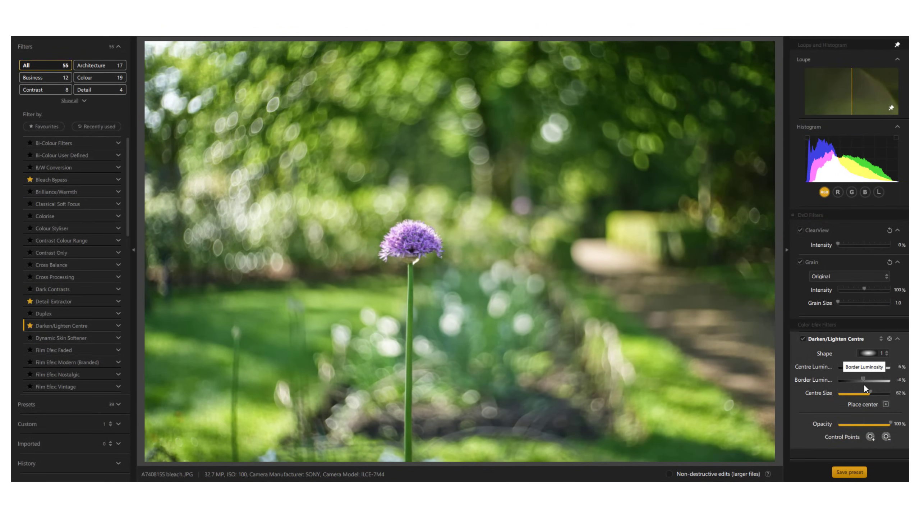
{"action": "left_click_drag", "start_coordinate": [857, 379], "coordinate": [903, 380]}
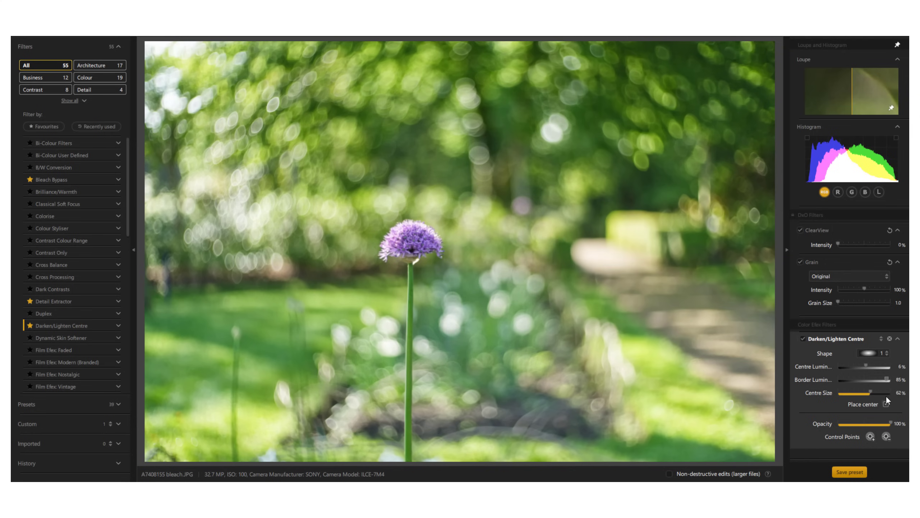
{"action": "left_click_drag", "start_coordinate": [881, 379], "coordinate": [890, 379]}
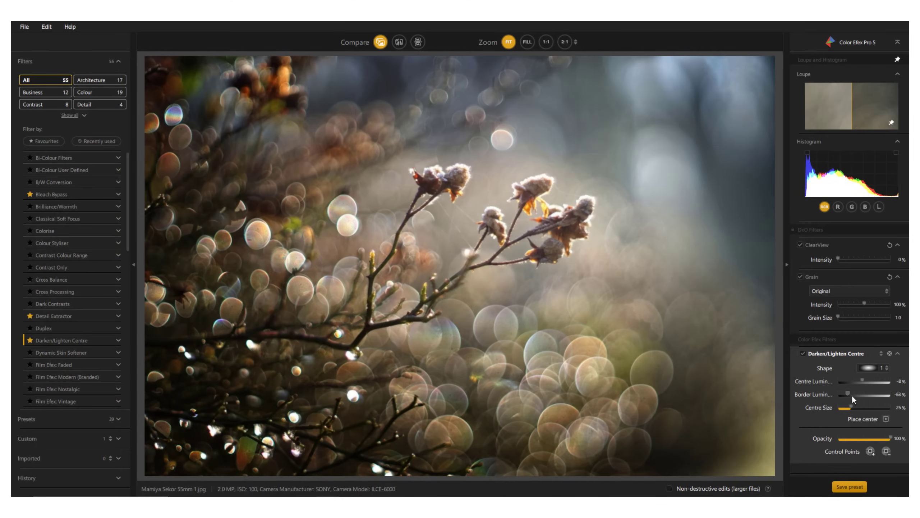
Bring Border Luminosity down to about -46% on the bokeh branch and adjust Centre Size
{"action": "left_click_drag", "start_coordinate": [848, 394], "coordinate": [894, 394]}
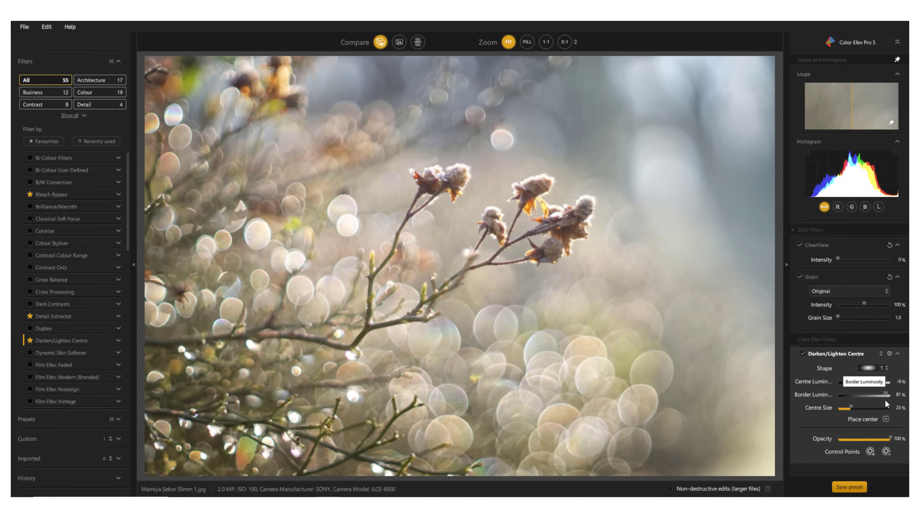
{"action": "left_click_drag", "start_coordinate": [878, 394], "coordinate": [896, 394]}
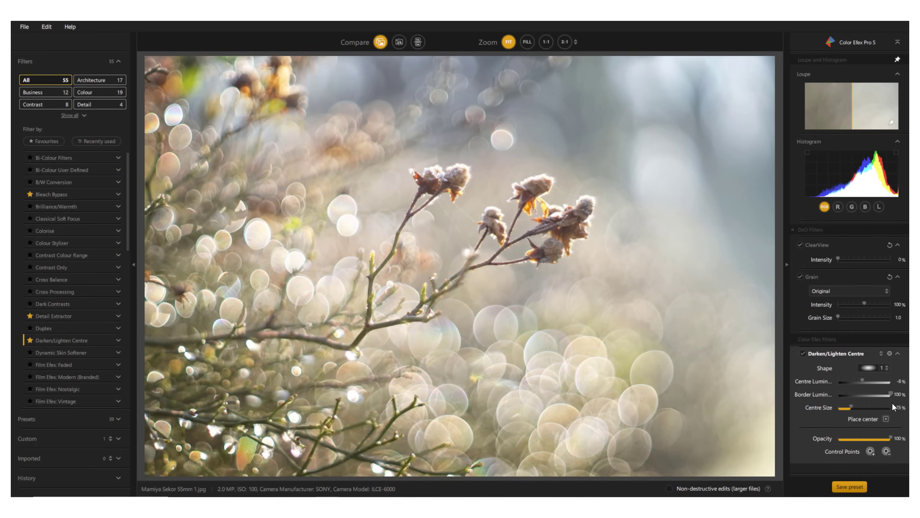
{"action": "left_click_drag", "start_coordinate": [886, 394], "coordinate": [851, 394]}
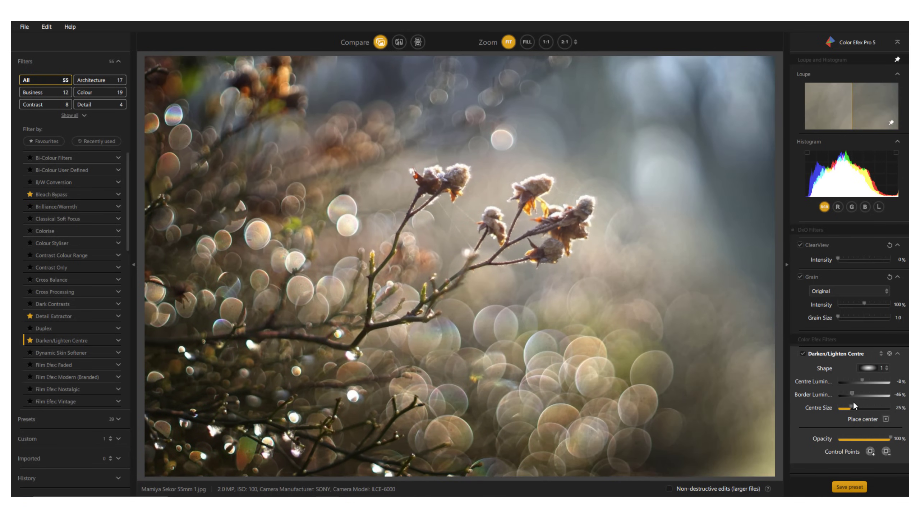
{"action": "left_click_drag", "start_coordinate": [851, 394], "coordinate": [877, 394]}
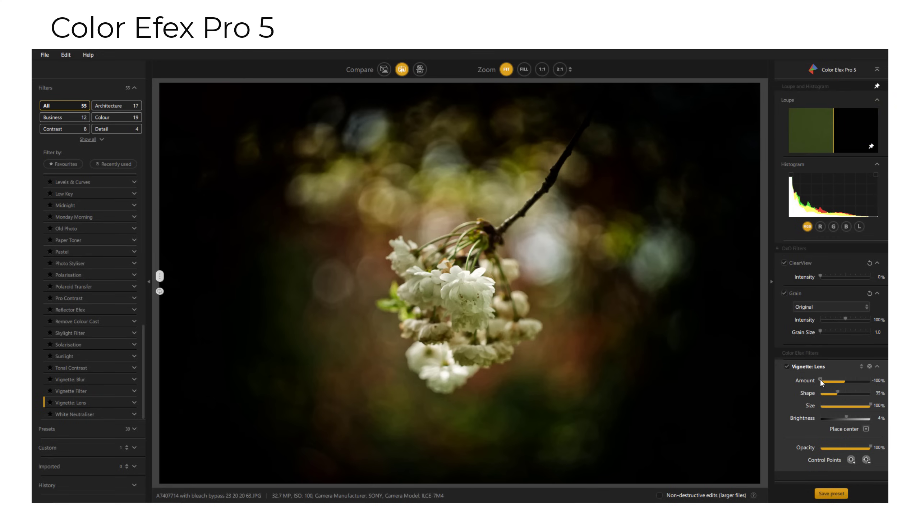
Set the lens vignette around the blossom to amount +100% and size about 70%
{"action": "left_click_drag", "start_coordinate": [825, 380], "coordinate": [856, 380]}
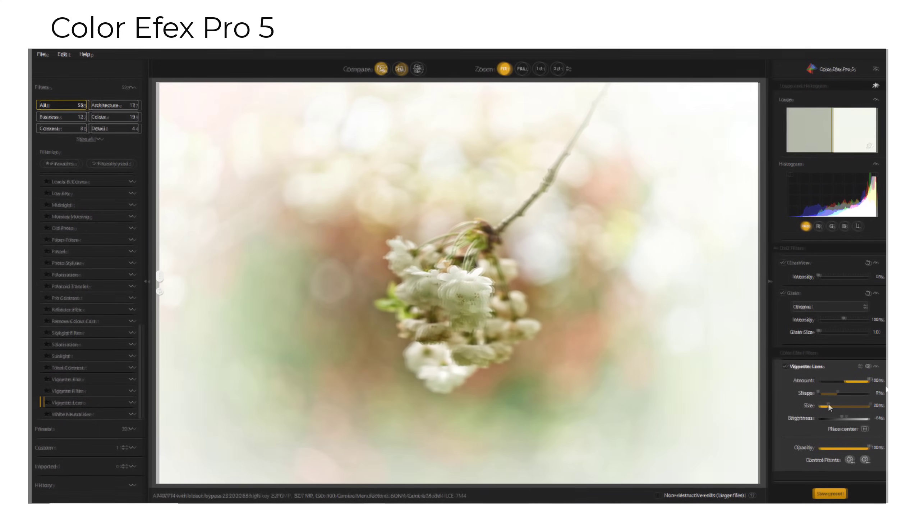
{"action": "left_click_drag", "start_coordinate": [842, 405], "coordinate": [854, 405]}
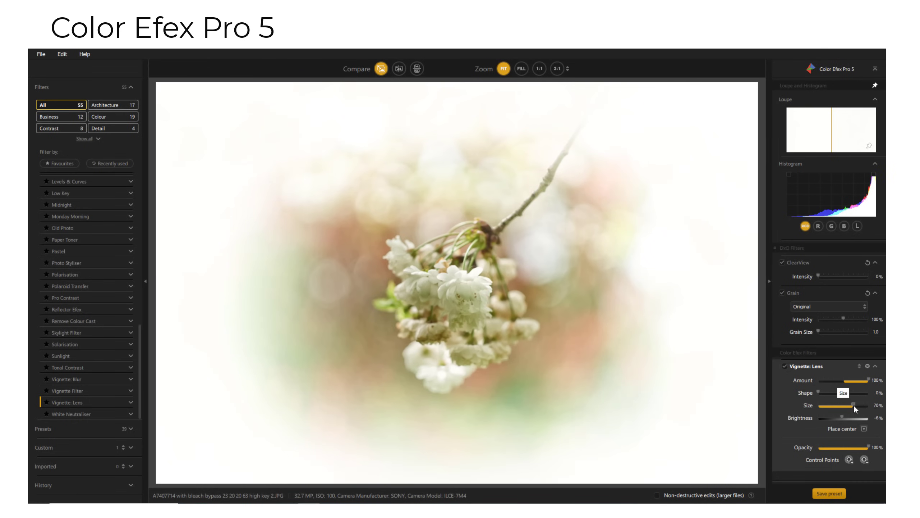
{"action": "left_click_drag", "start_coordinate": [849, 405], "coordinate": [860, 406]}
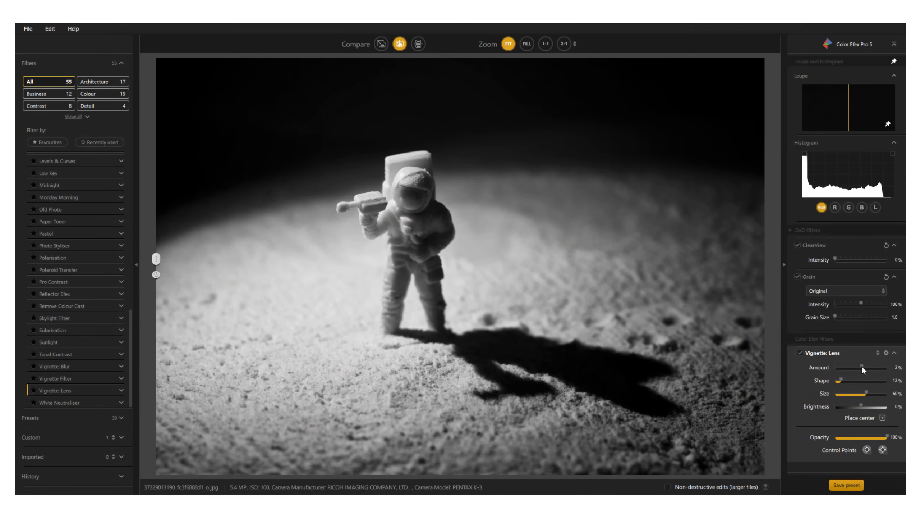
Lower the lens vignette Amount to -100% on the astronaut, then select an item in the filter list
{"action": "left_click_drag", "start_coordinate": [843, 367], "coordinate": [832, 367]}
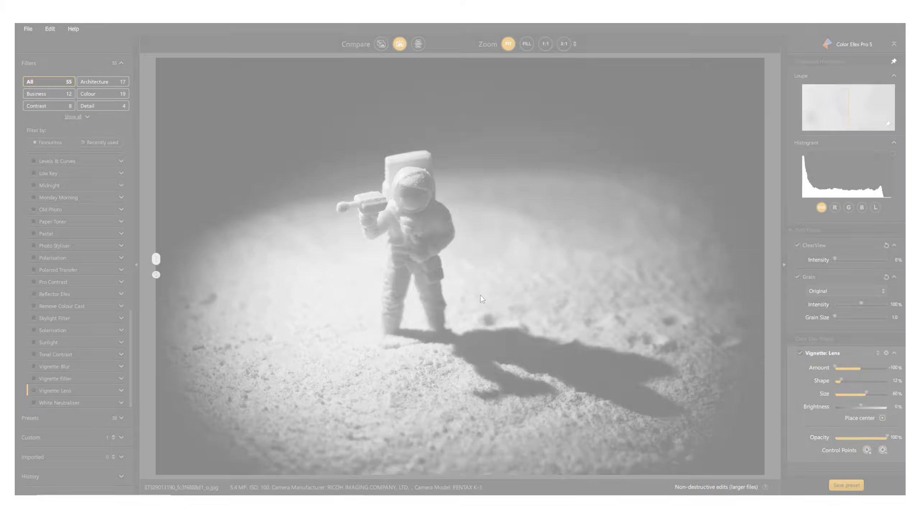
{"action": "left_click", "coordinate": [52, 366]}
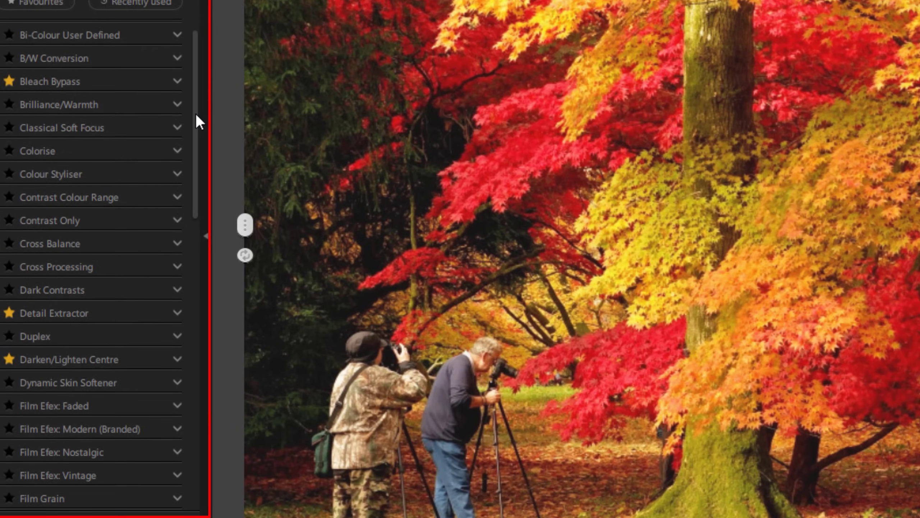
{"action": "scroll", "scroll_direction": "down", "scroll_amount": 3}
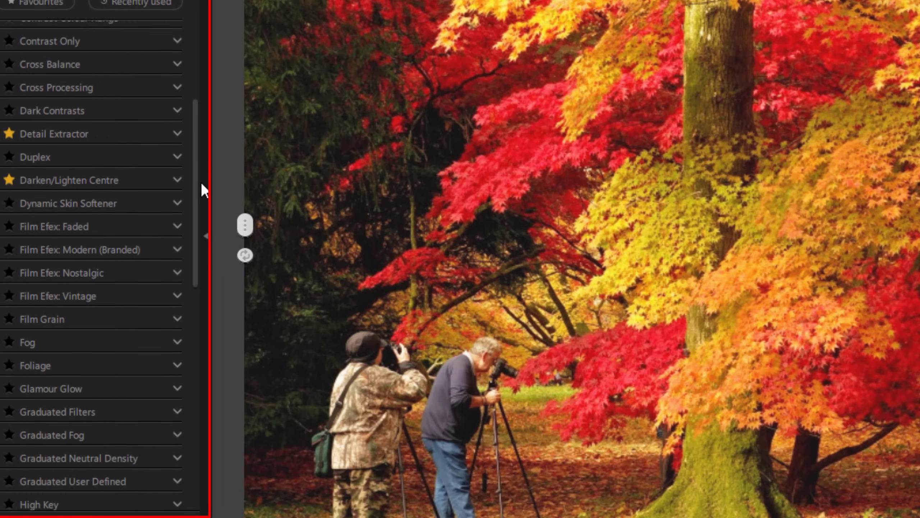
{"action": "scroll", "scroll_direction": "down", "scroll_amount": 3}
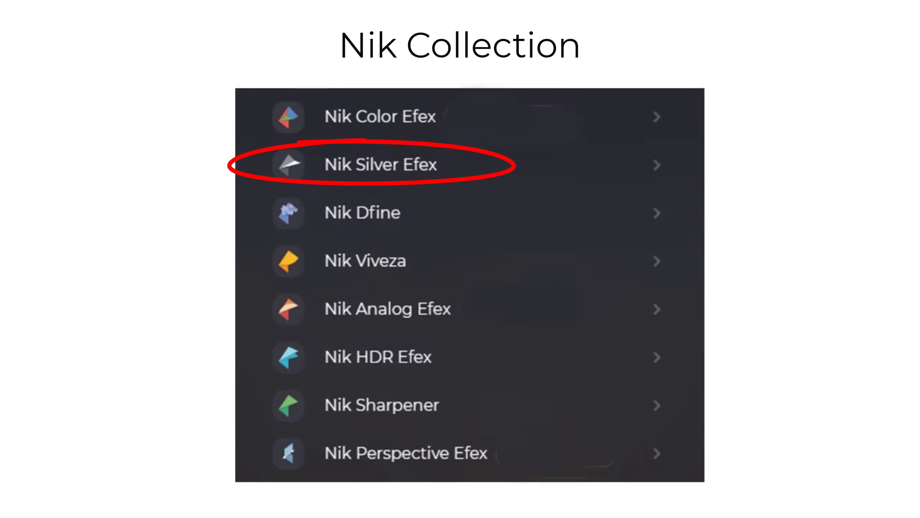
{"action": "left_click", "coordinate": [380, 165]}
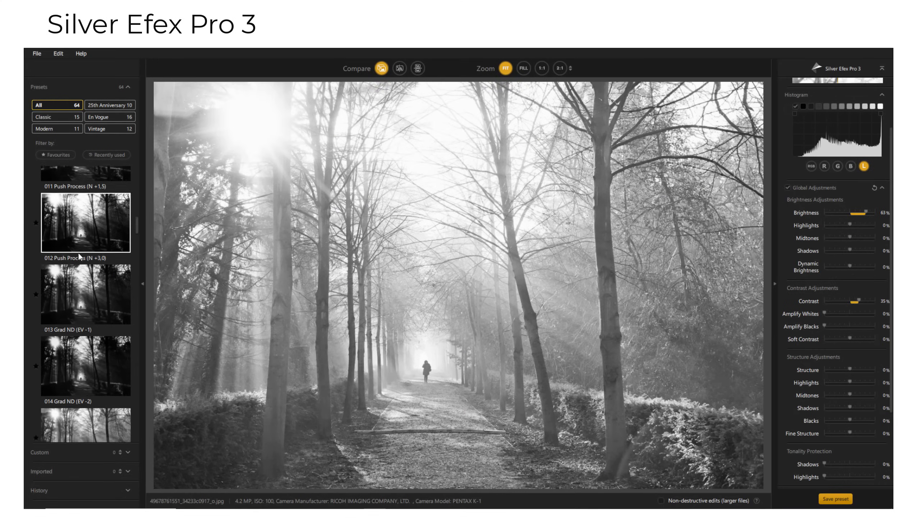
Try a Film Noir preset on the forest path, then apply 033 Yellowed 1
{"action": "scroll", "scroll_direction": "down", "scroll_amount": 3}
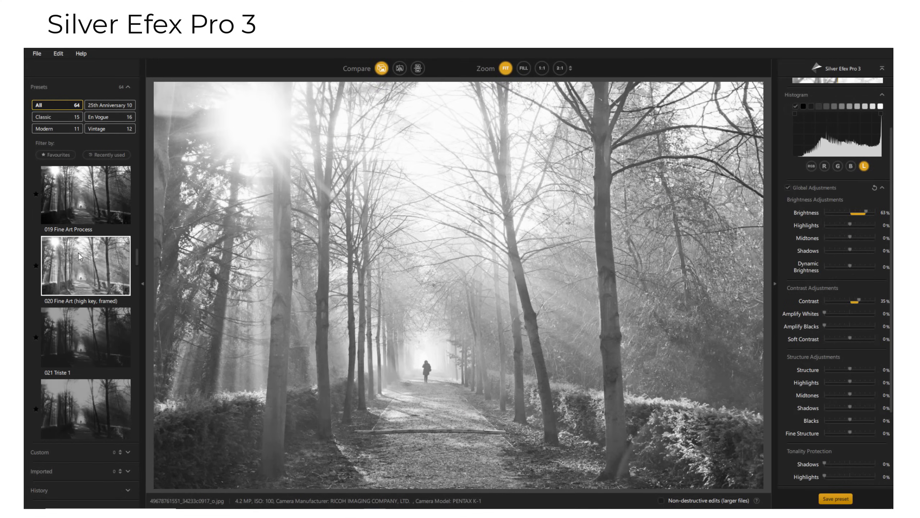
{"action": "left_click", "coordinate": [85, 213]}
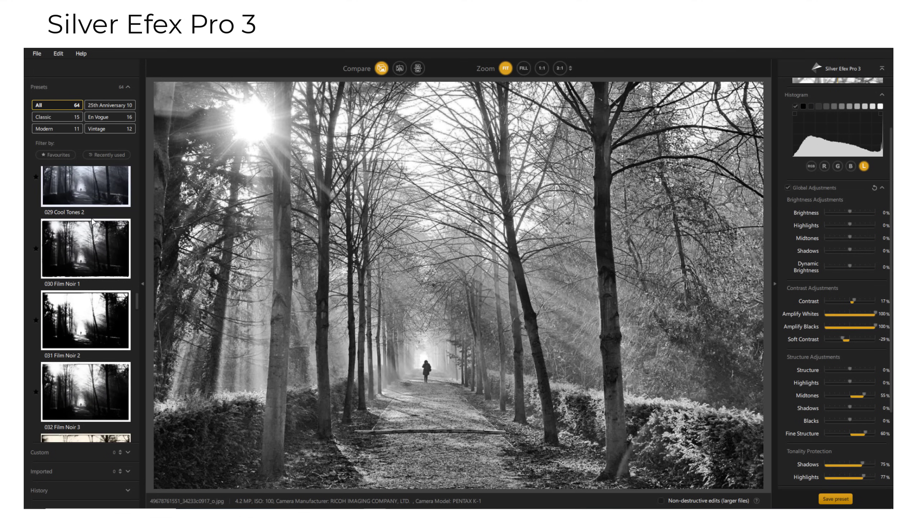
{"action": "left_click", "coordinate": [85, 227]}
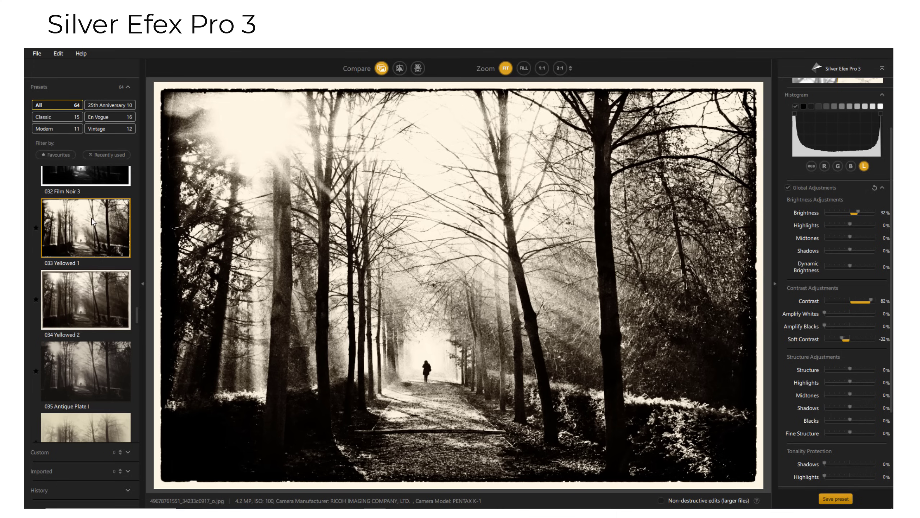
{"action": "scroll", "scroll_direction": "down", "scroll_amount": 3}
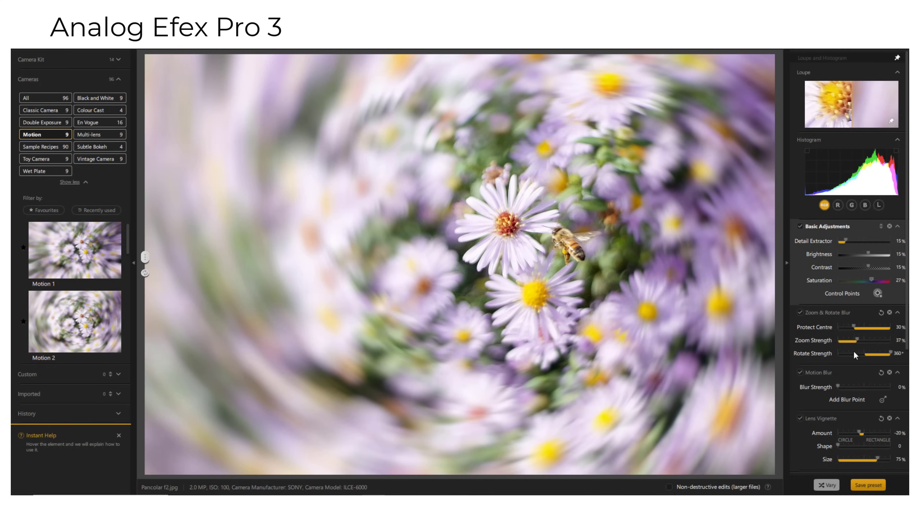
Set Zoom Strength to 73% and Rotate Strength to -360°, then load the gargoyle image
{"action": "left_click_drag", "start_coordinate": [857, 339], "coordinate": [874, 339]}
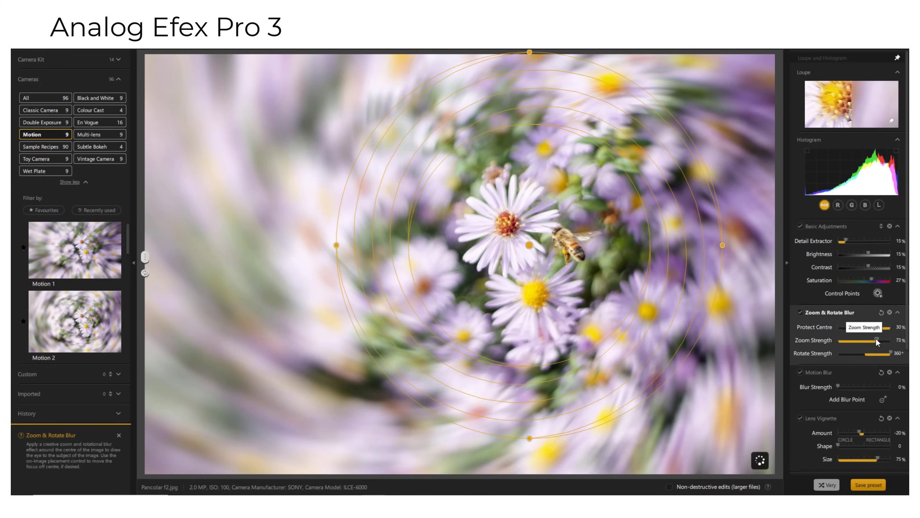
{"action": "left_click_drag", "start_coordinate": [867, 352], "coordinate": [844, 352]}
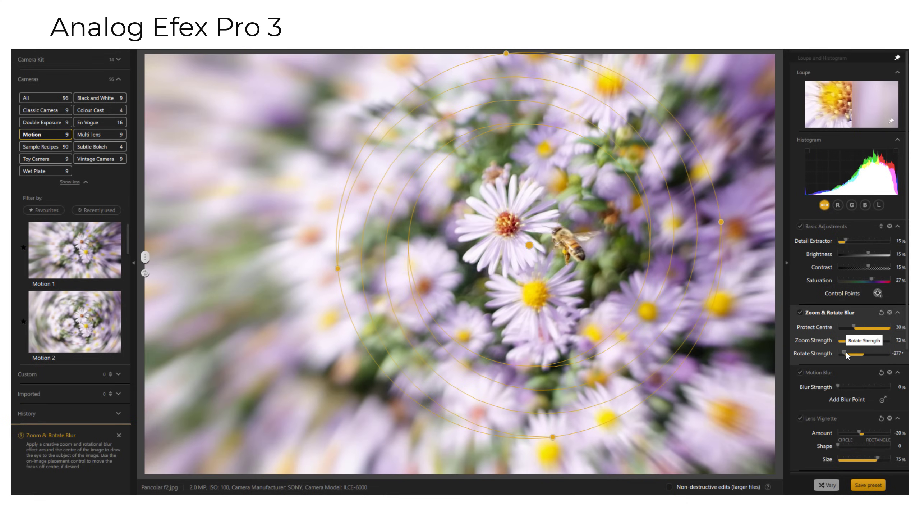
{"action": "left_click_drag", "start_coordinate": [845, 353], "coordinate": [839, 353]}
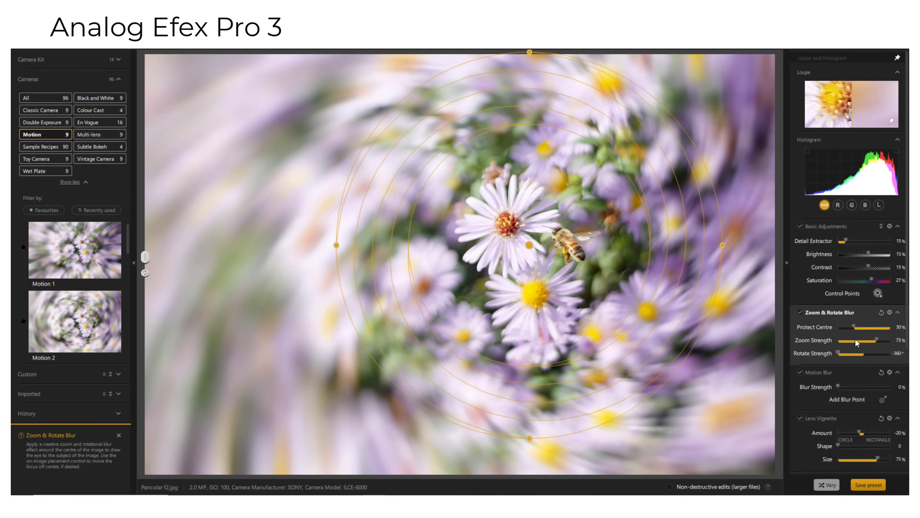
{"action": "mouse_move", "coordinate": [856, 342]}
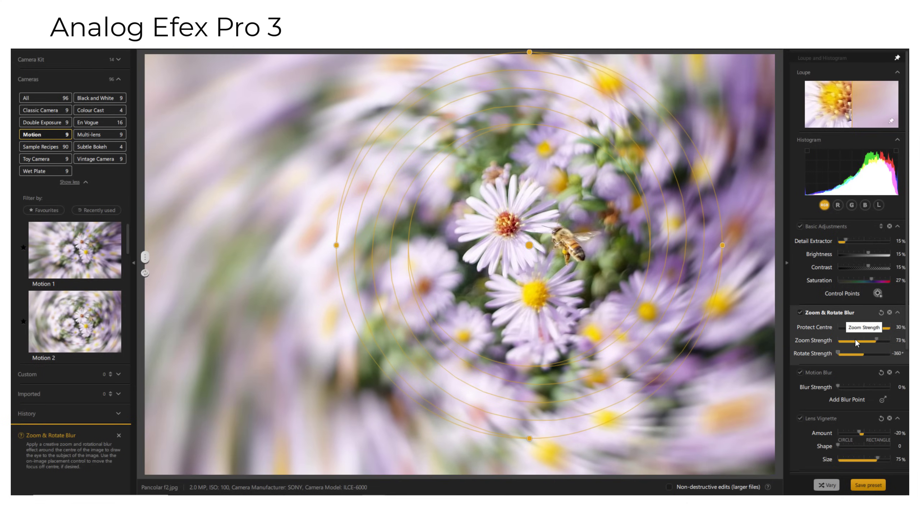
{"action": "left_click", "coordinate": [97, 147]}
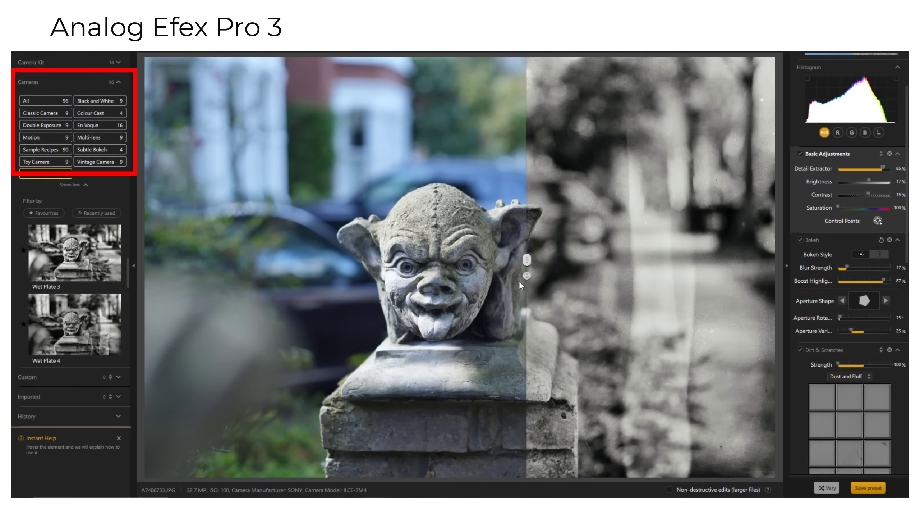
Filter to Wet Plate camera looks and drag the split line left to show the wet plate gargoyle
{"action": "left_click", "coordinate": [44, 172]}
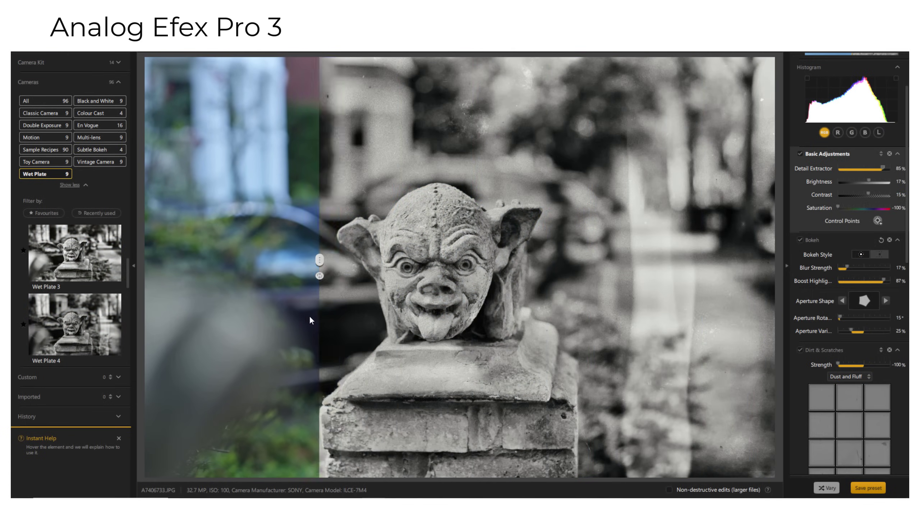
{"action": "left_click_drag", "start_coordinate": [319, 268], "coordinate": [167, 267]}
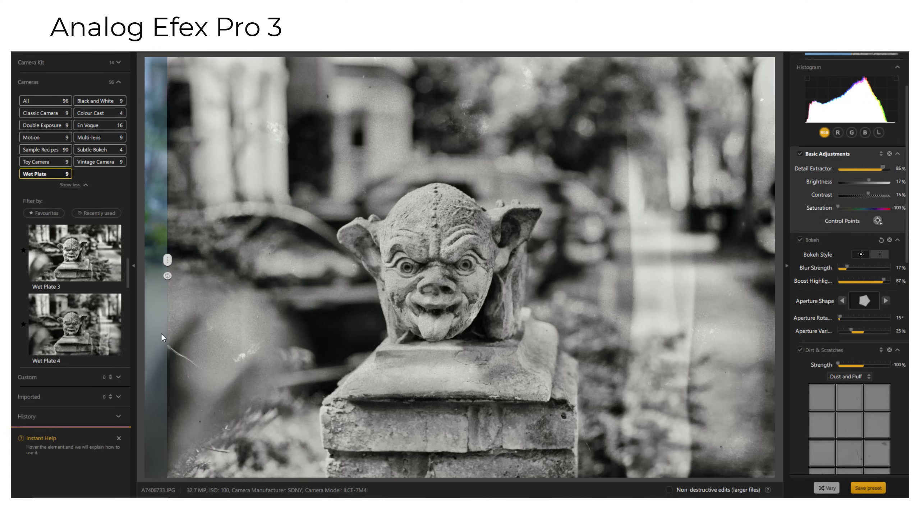